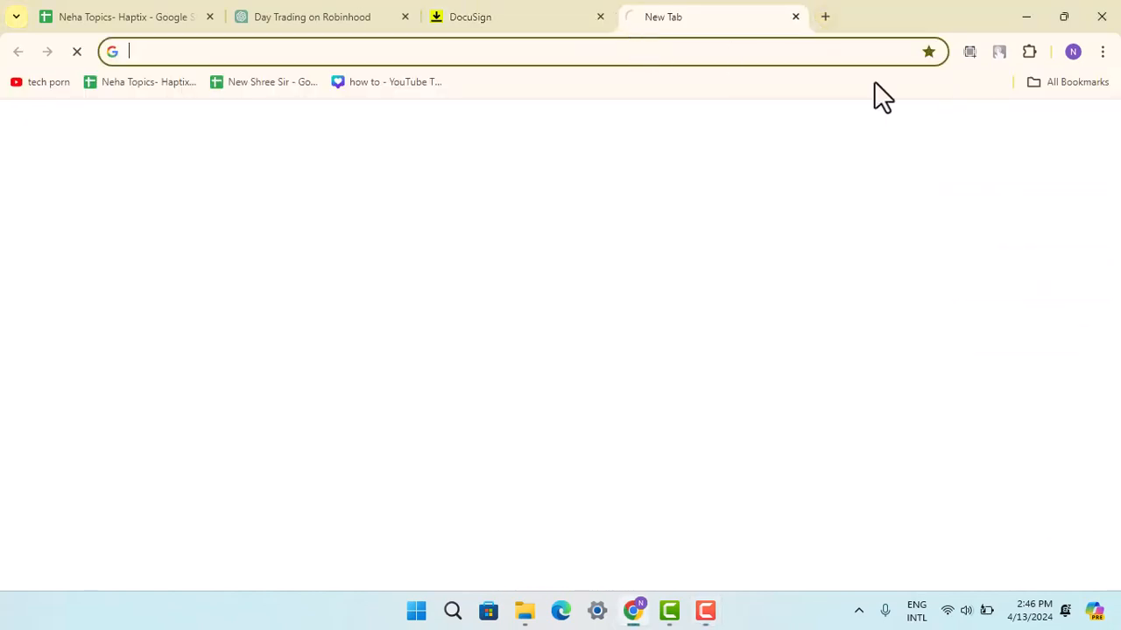
Reach the Clear browsing data options from Chrome's three-dot menu.
click(1103, 50)
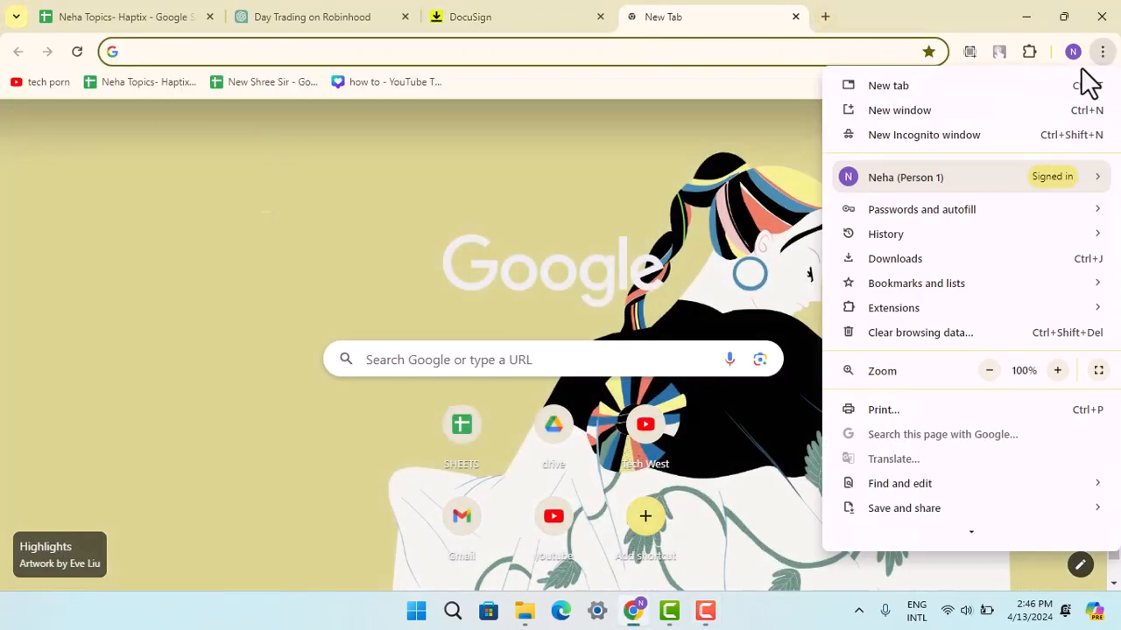
click(921, 333)
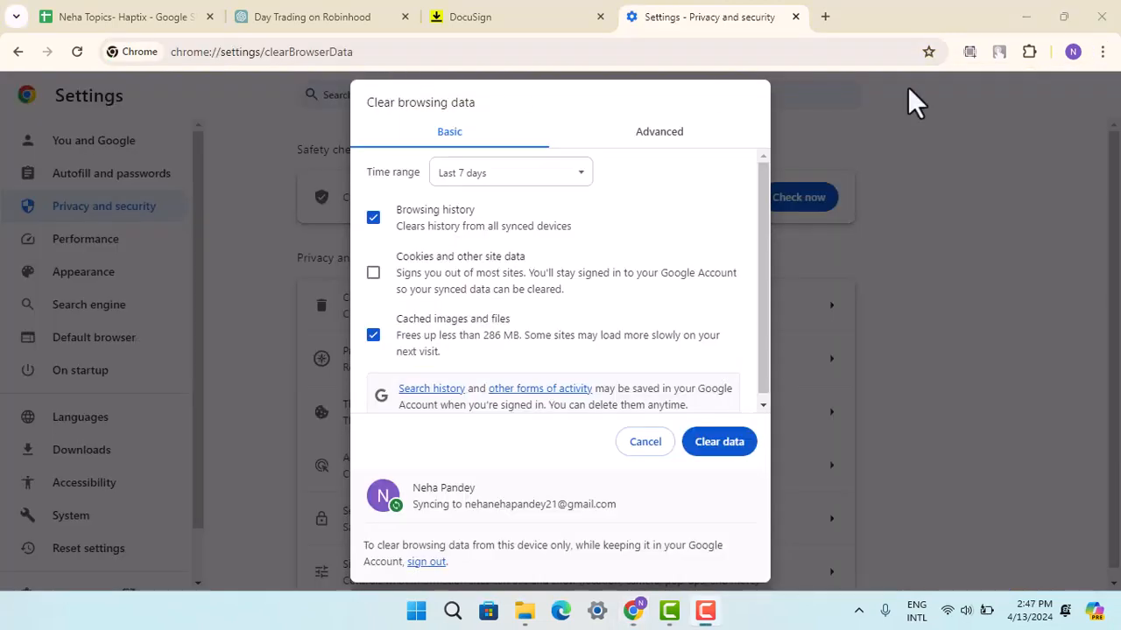
mouse_move(804, 349)
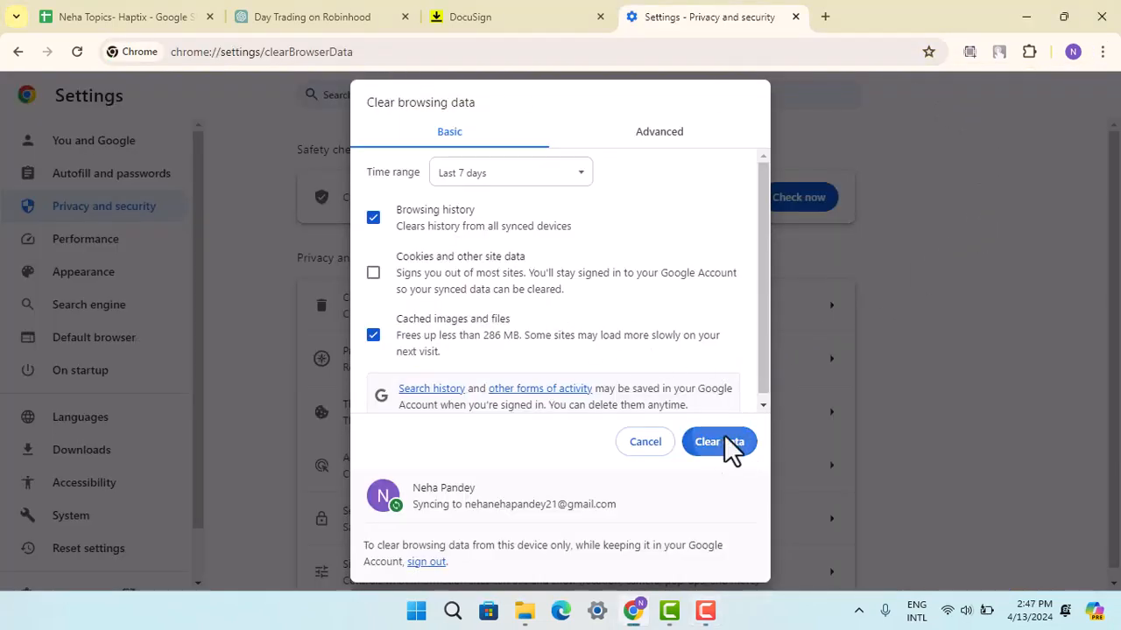
Clear the last 7 days of history and cached images, then return to the DocuSign dashboard.
click(718, 442)
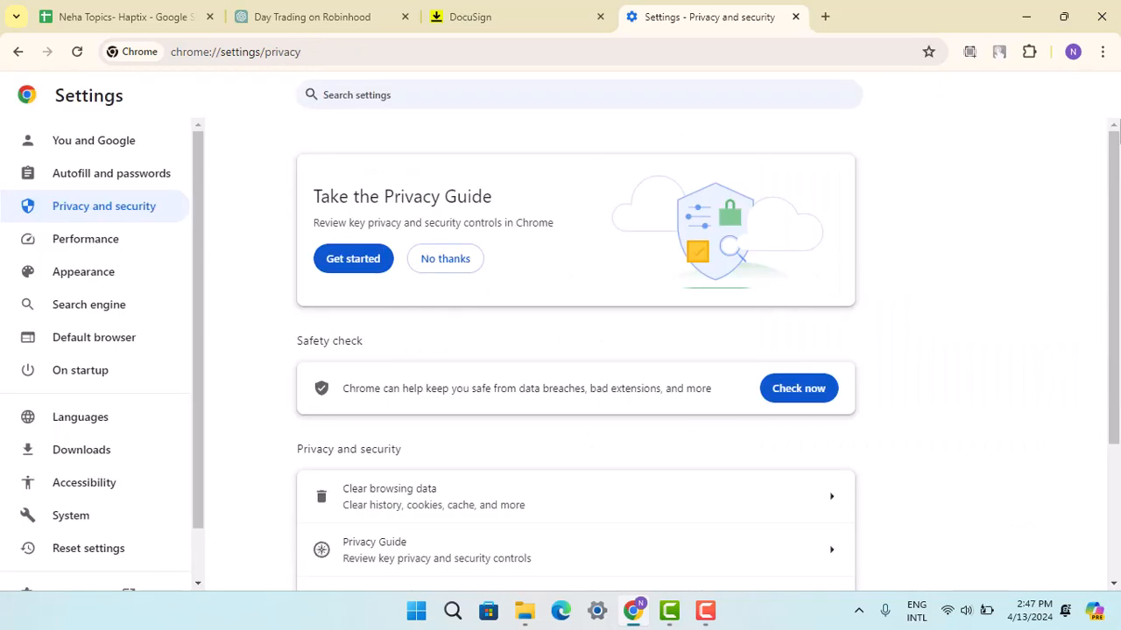
click(469, 17)
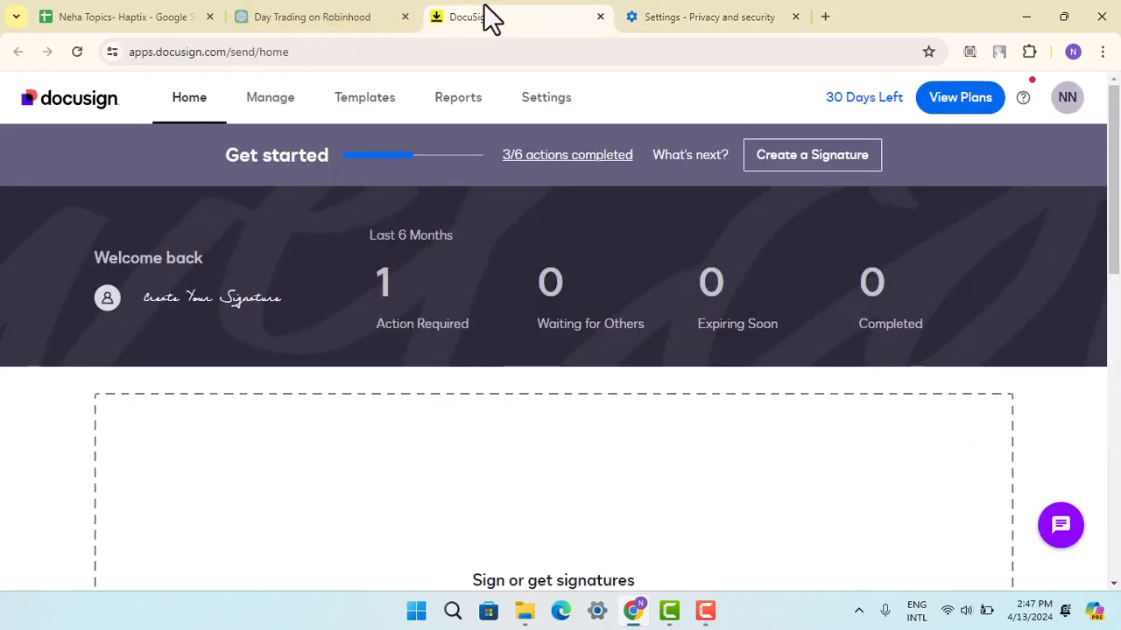